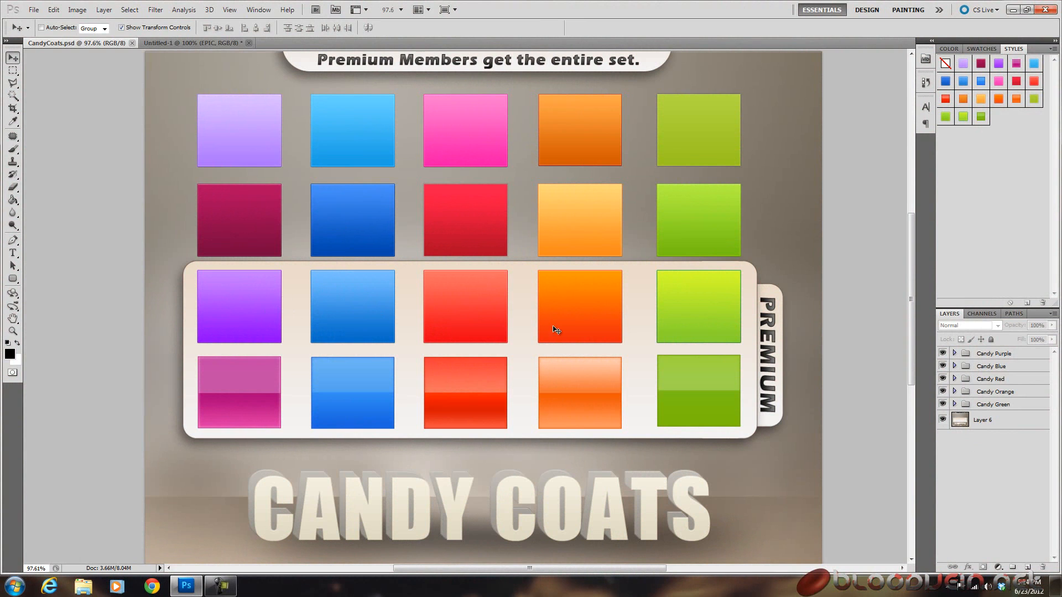
pyautogui.moveTo(386, 443)
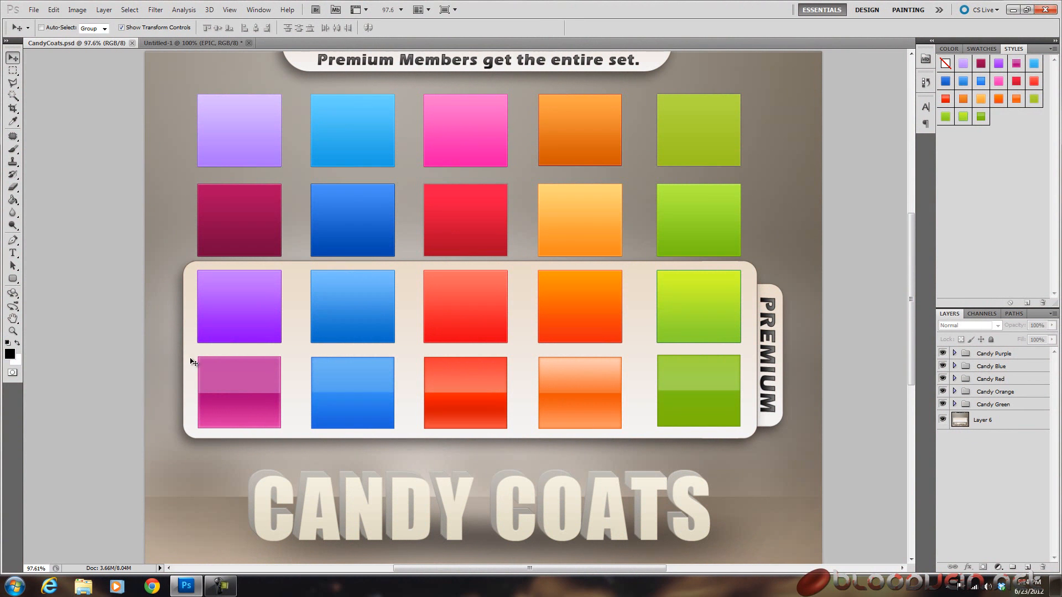
pyautogui.moveTo(450, 386)
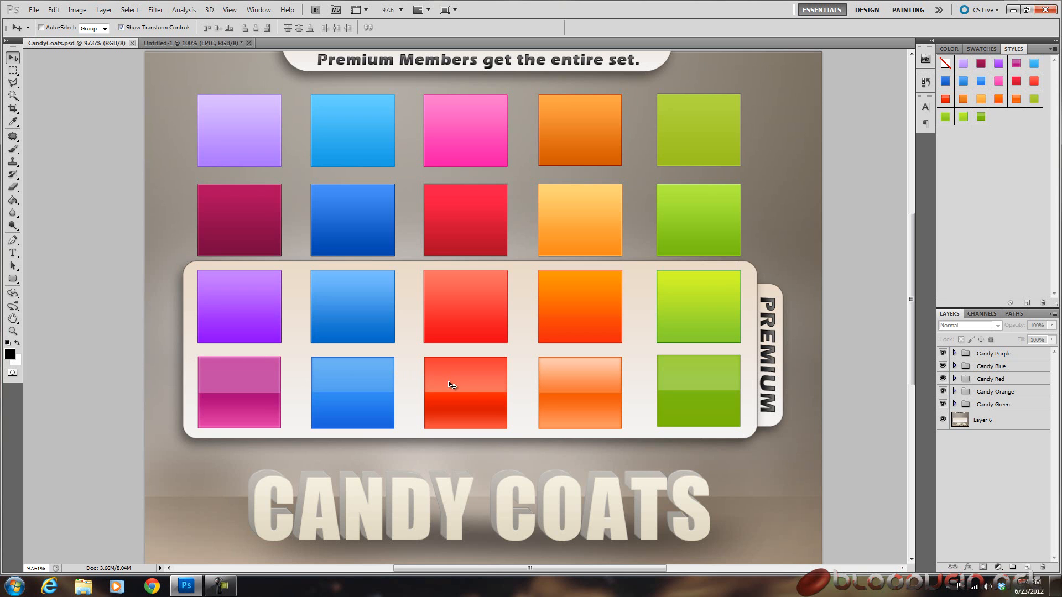
pyautogui.moveTo(455, 384)
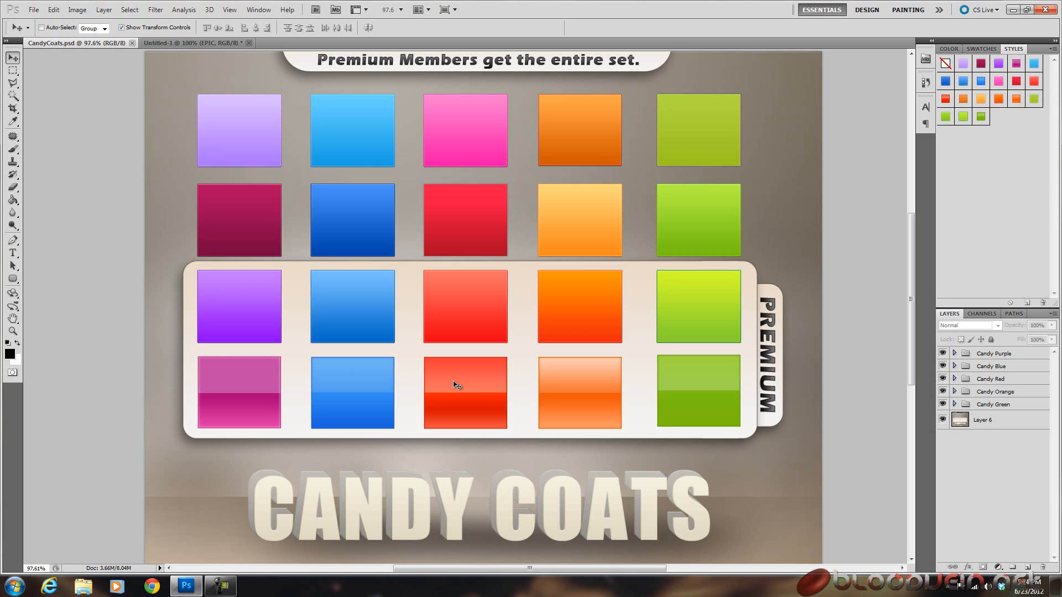
pyautogui.moveTo(193, 82)
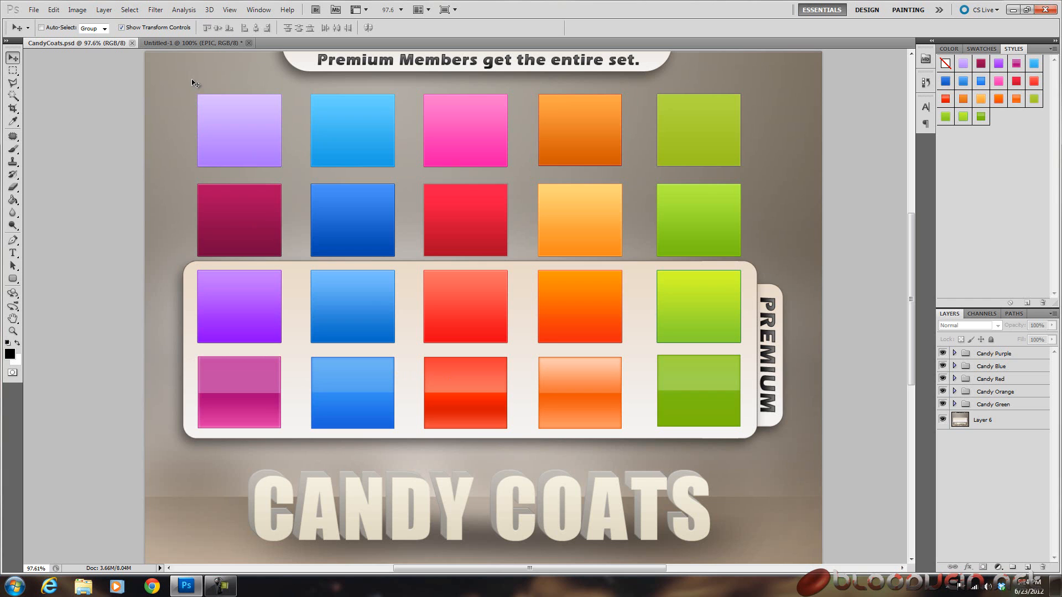
pyautogui.moveTo(190, 53)
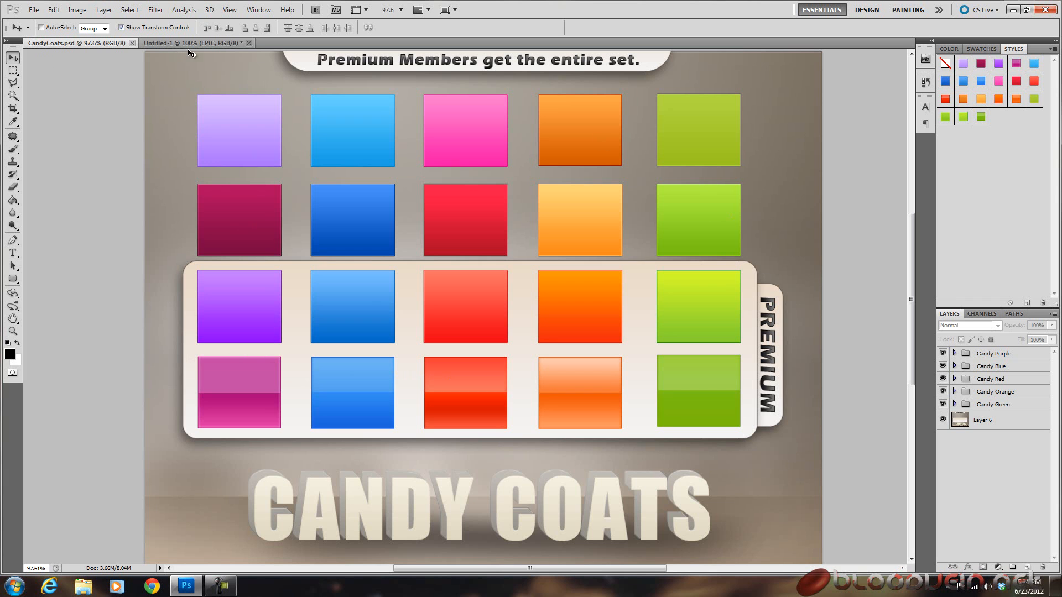
pyautogui.moveTo(219, 252)
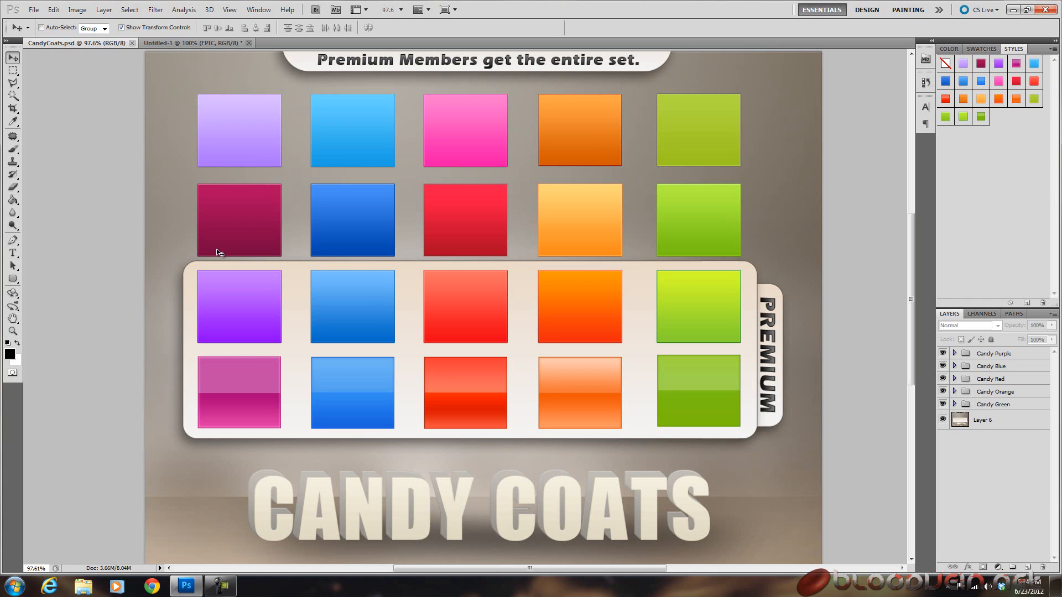
pyautogui.moveTo(106, 411)
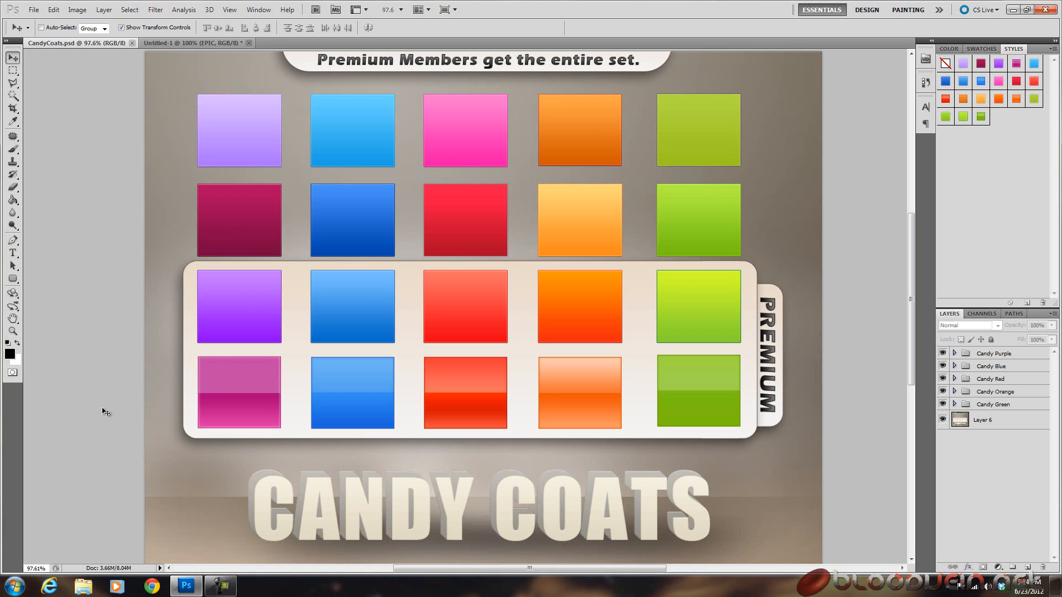
pyautogui.moveTo(106, 389)
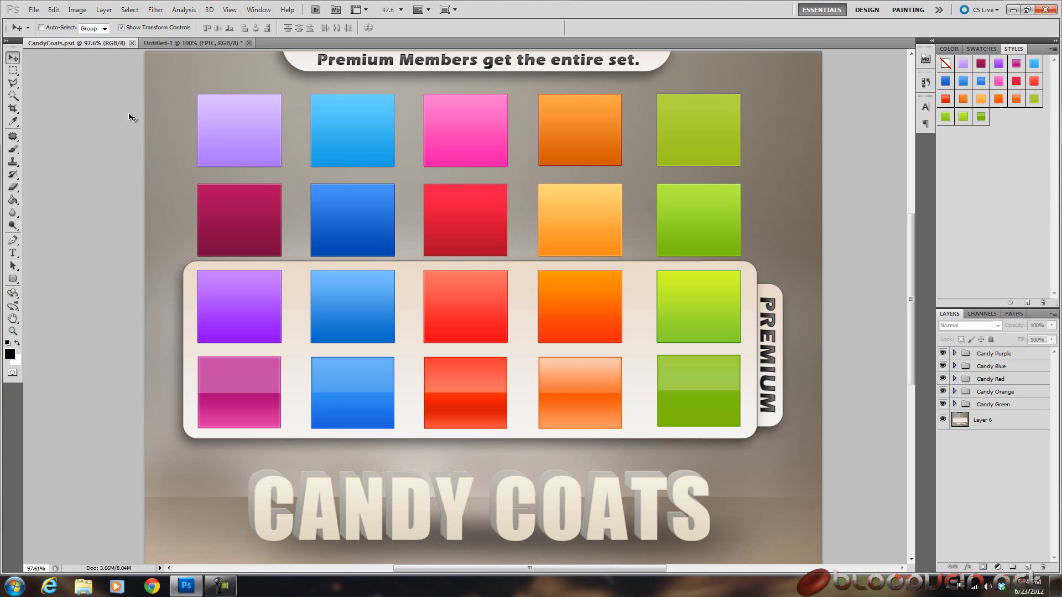
# - Switch from the CandyCoats.psd preview to the Untitled-1 document with the EPIC text
pyautogui.click(183, 43)
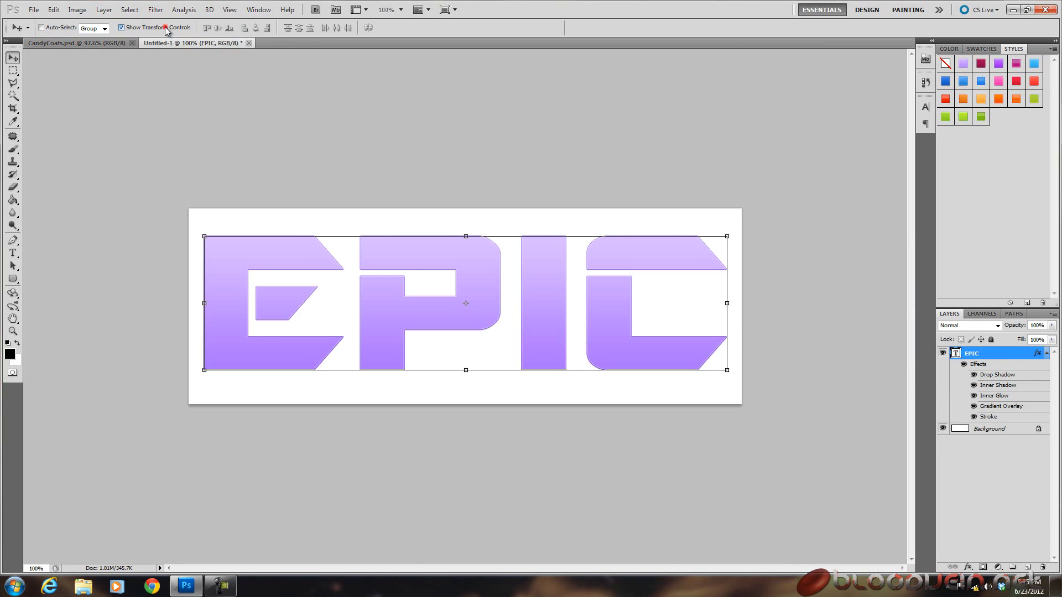
# - Hide transform controls and apply purple, blue, pink, then glossy red Candy Coats styles to EPIC
pyautogui.click(126, 28)
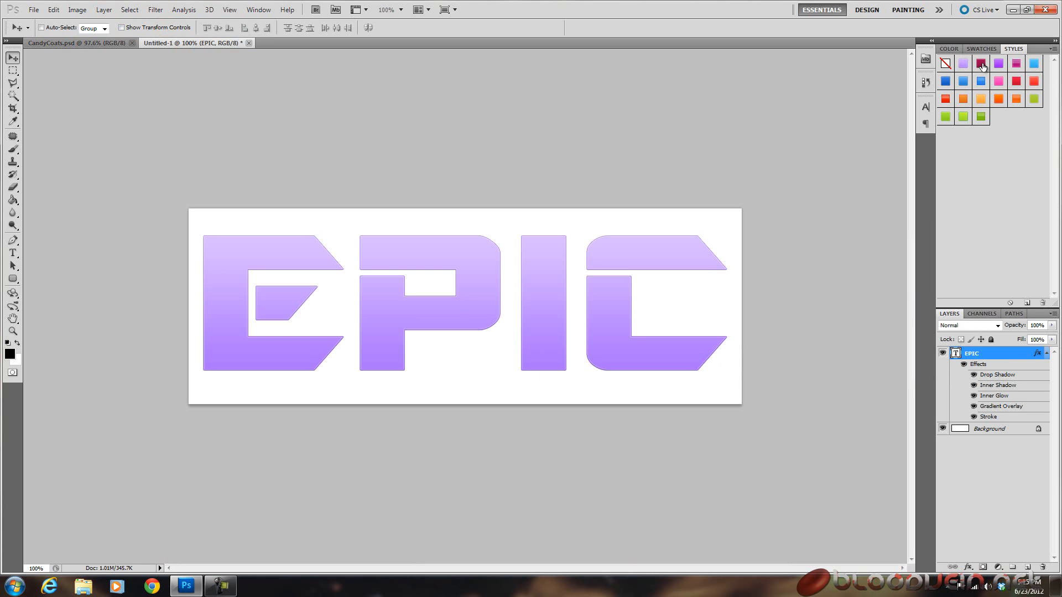
pyautogui.click(1012, 66)
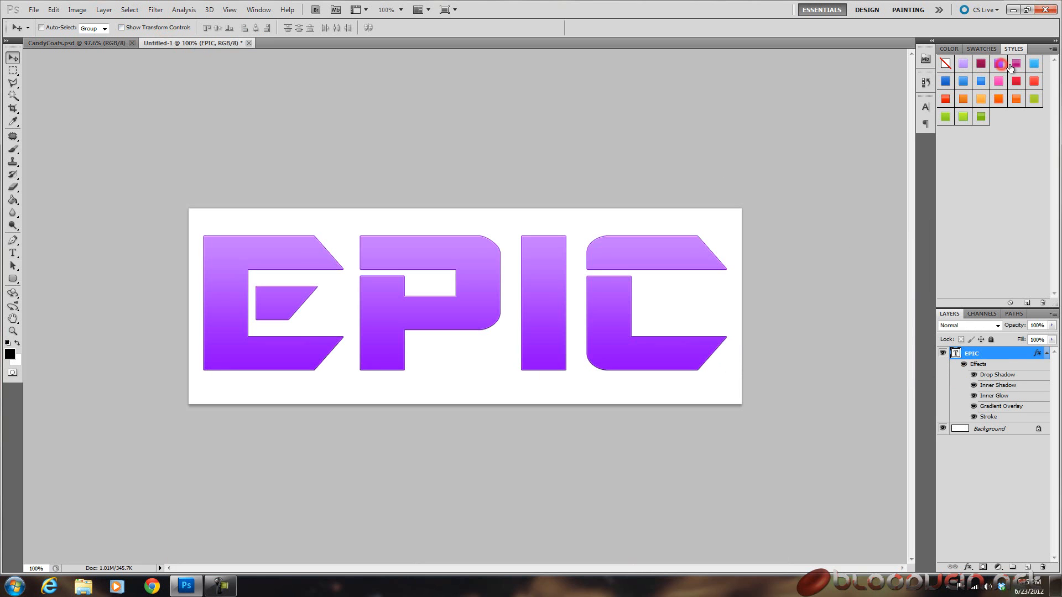
pyautogui.click(1028, 66)
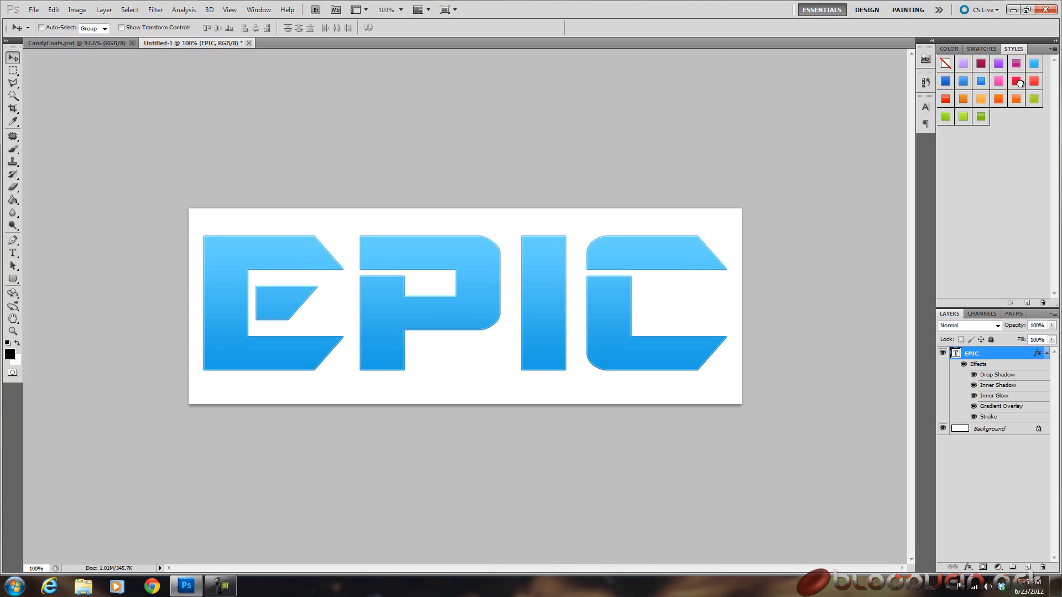
pyautogui.click(982, 82)
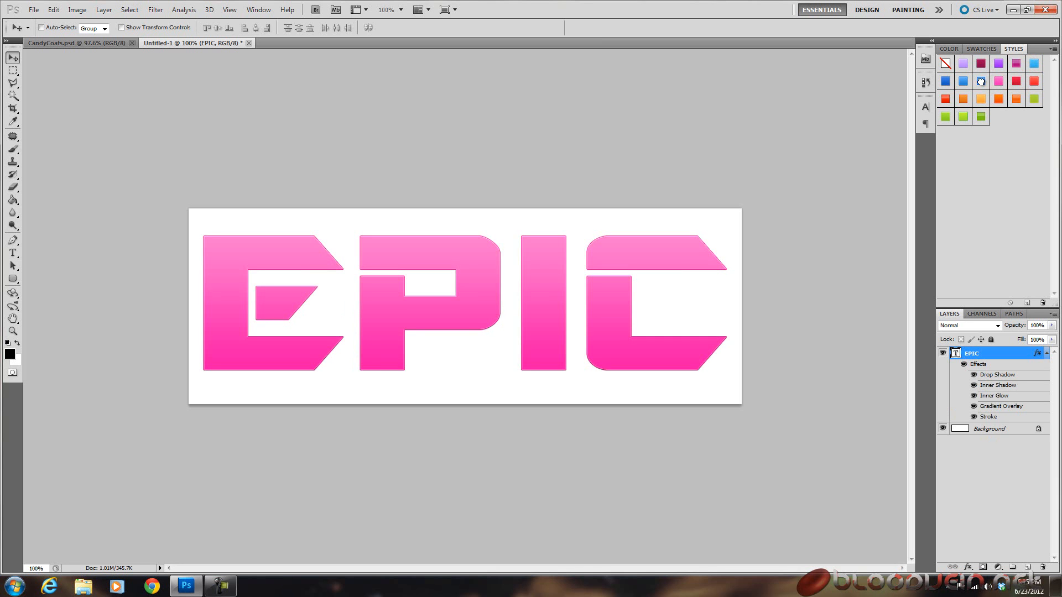
pyautogui.click(962, 99)
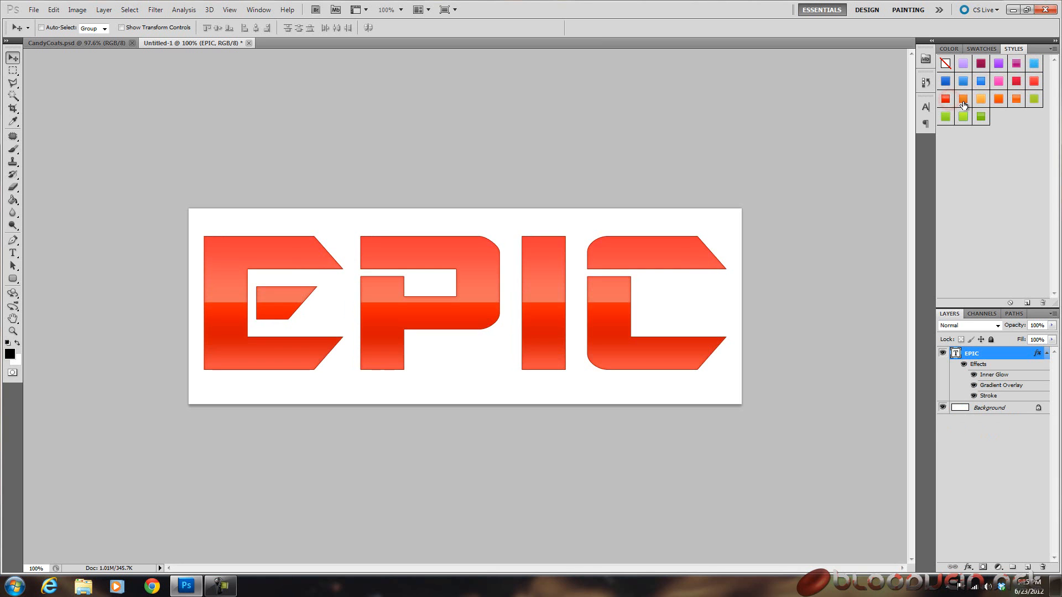
# - Apply soft orange, glossy orange, lime green, then deeper green Candy Coats styles to EPIC
pyautogui.click(985, 100)
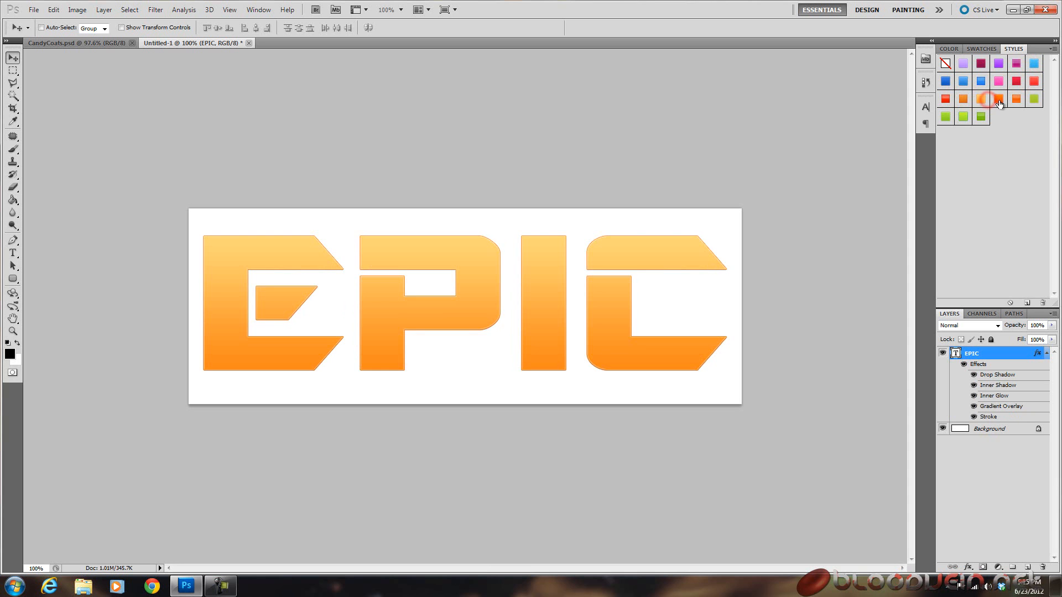
pyautogui.click(1044, 103)
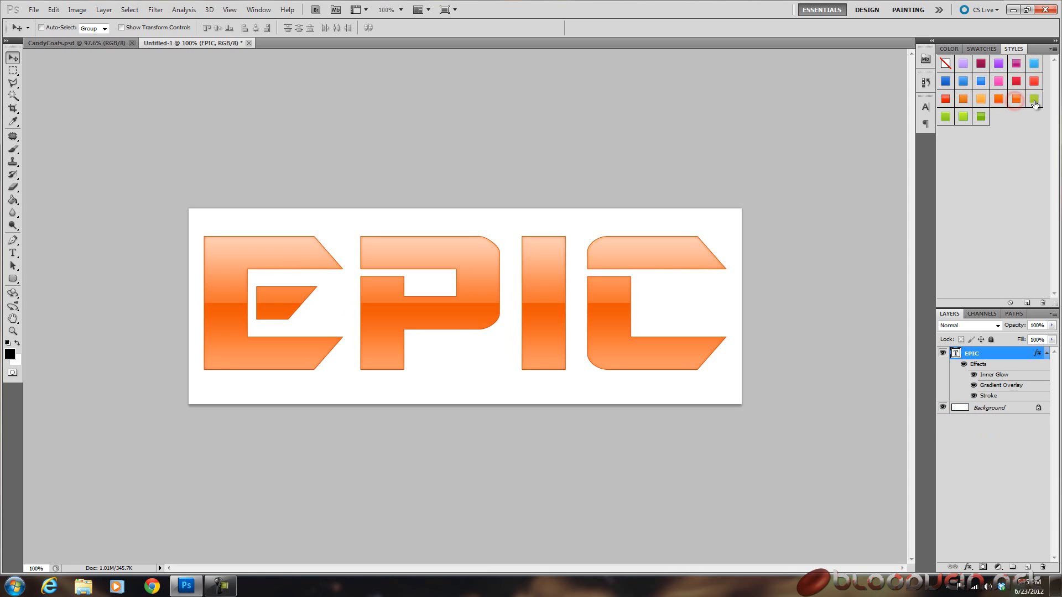
pyautogui.click(981, 117)
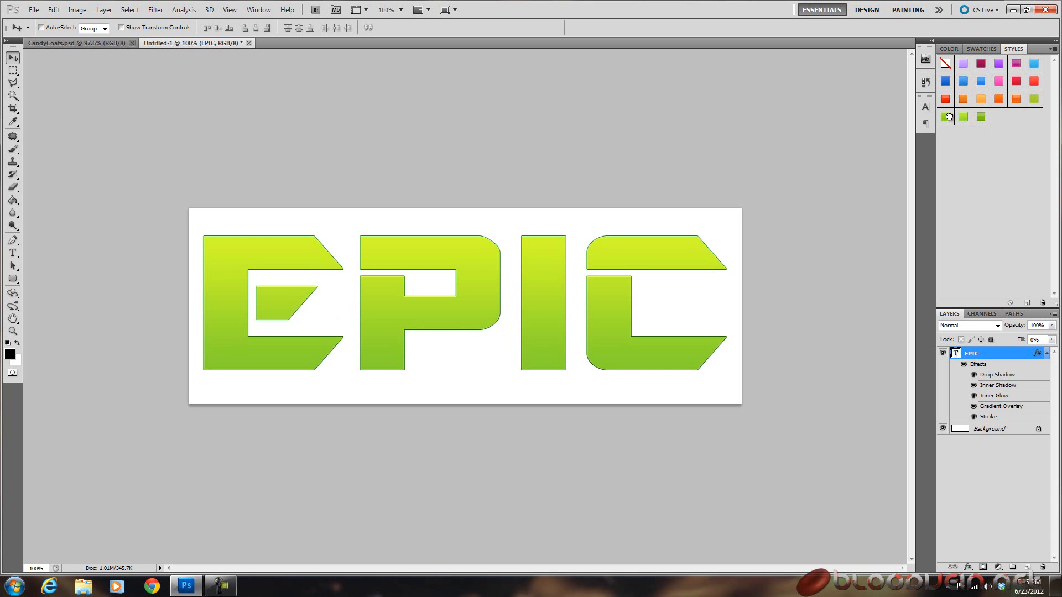
pyautogui.click(946, 116)
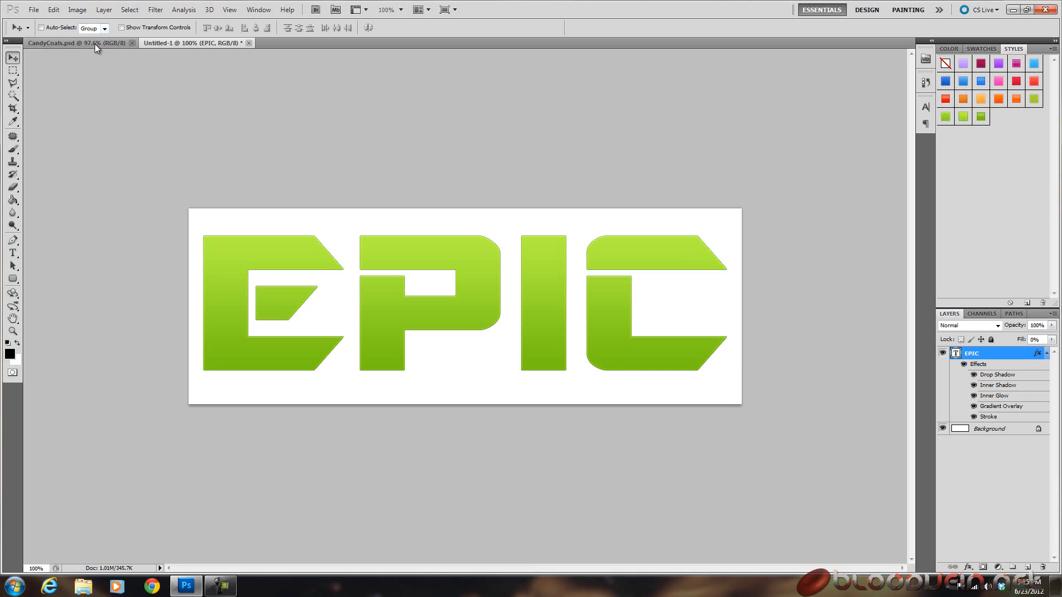
# - Switch back to the CandyCoats.psd document tab showing all style swatches
pyautogui.click(72, 47)
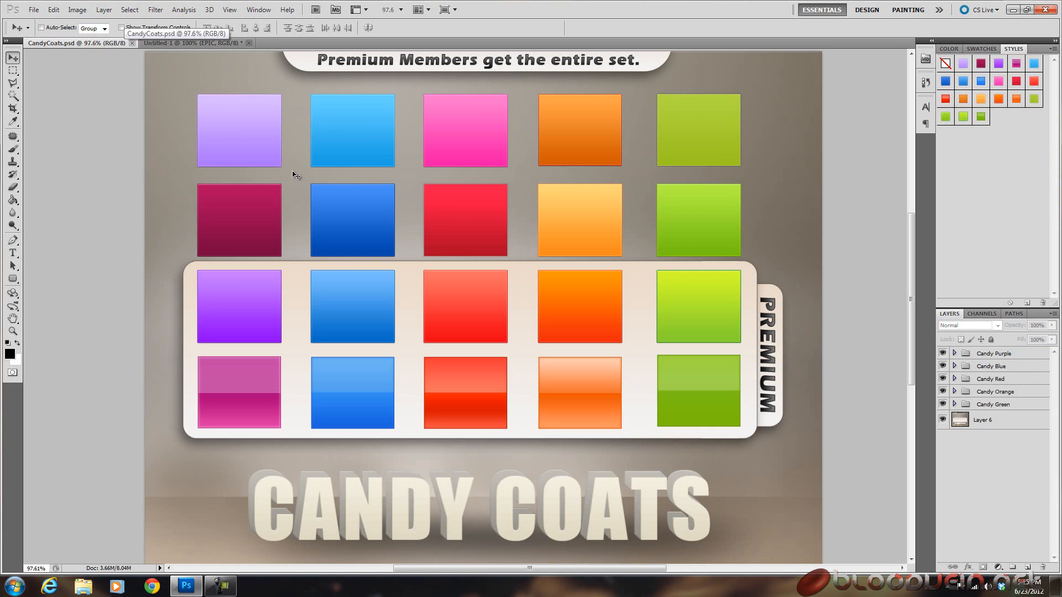
pyautogui.moveTo(252, 143)
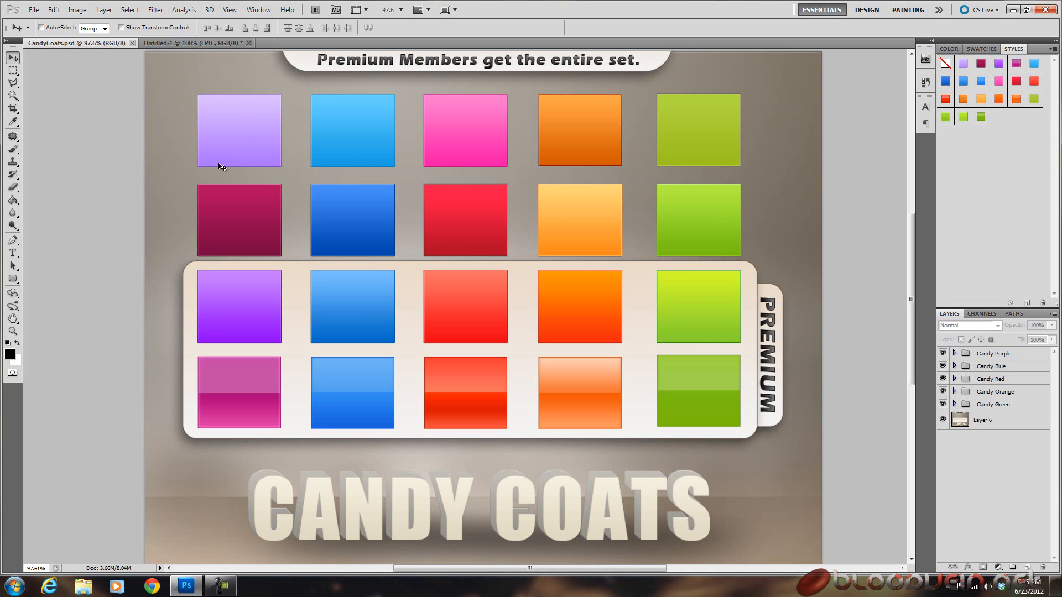
pyautogui.moveTo(471, 137)
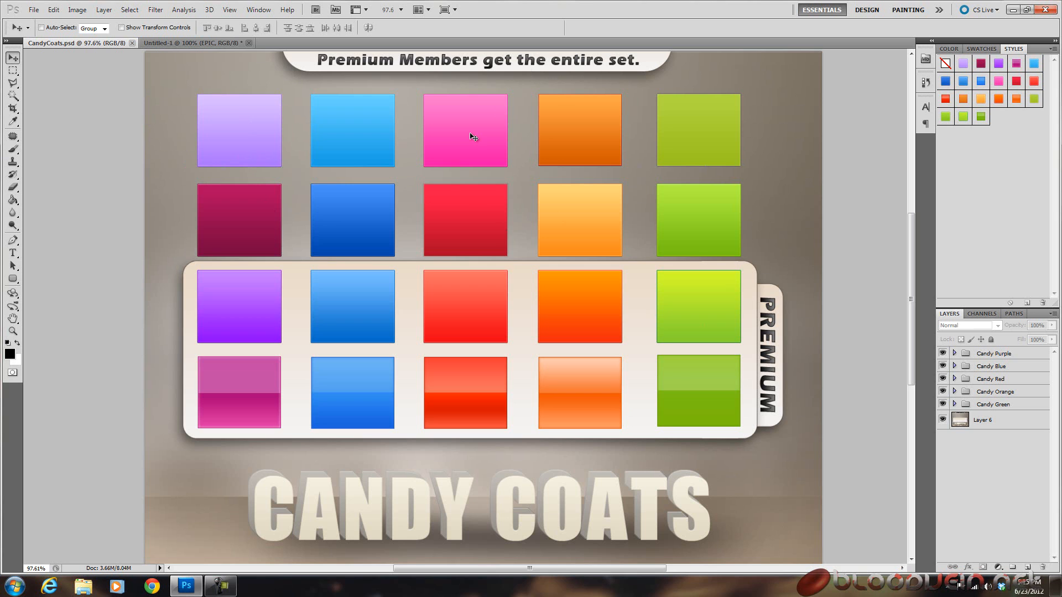